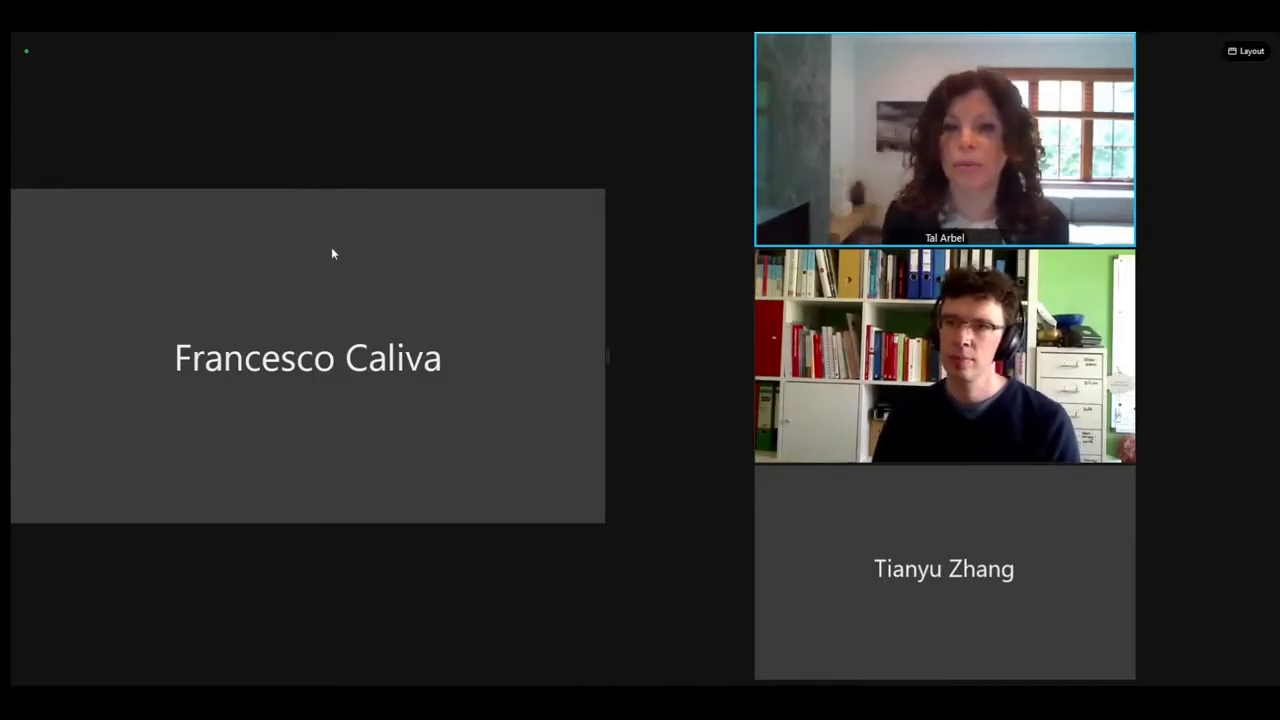
right_click(334, 252)
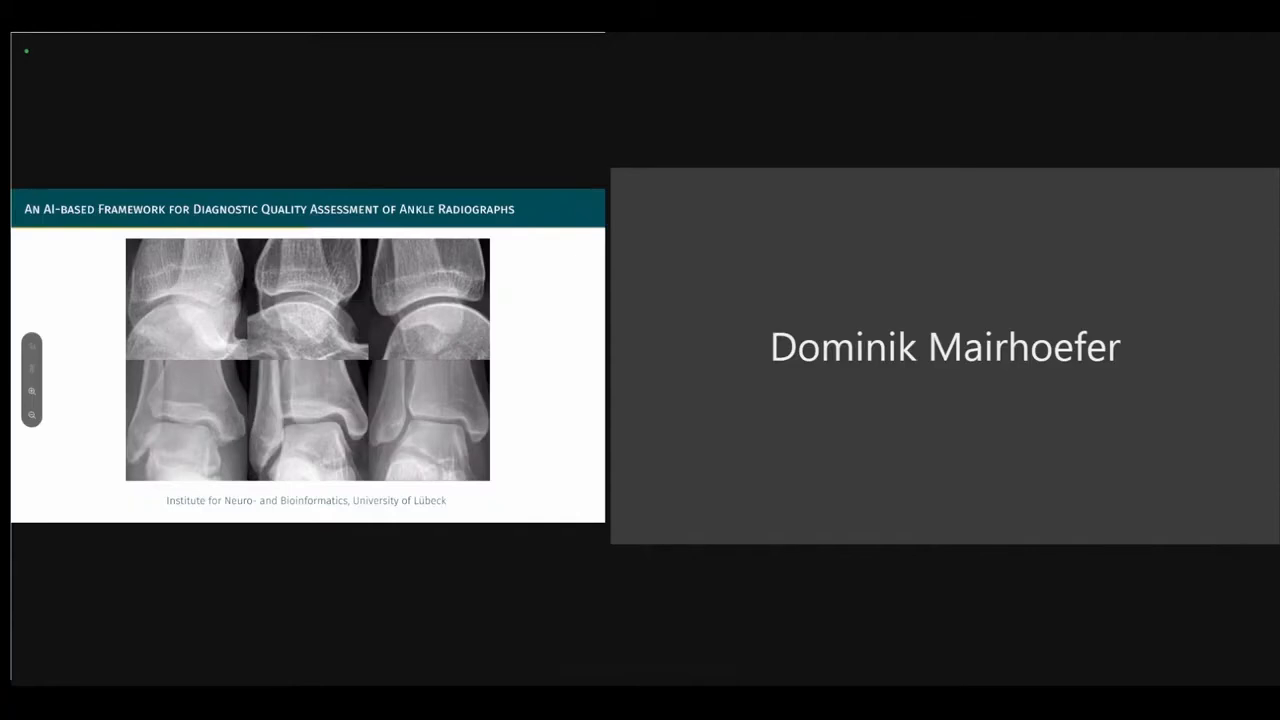
mouse_move(472, 428)
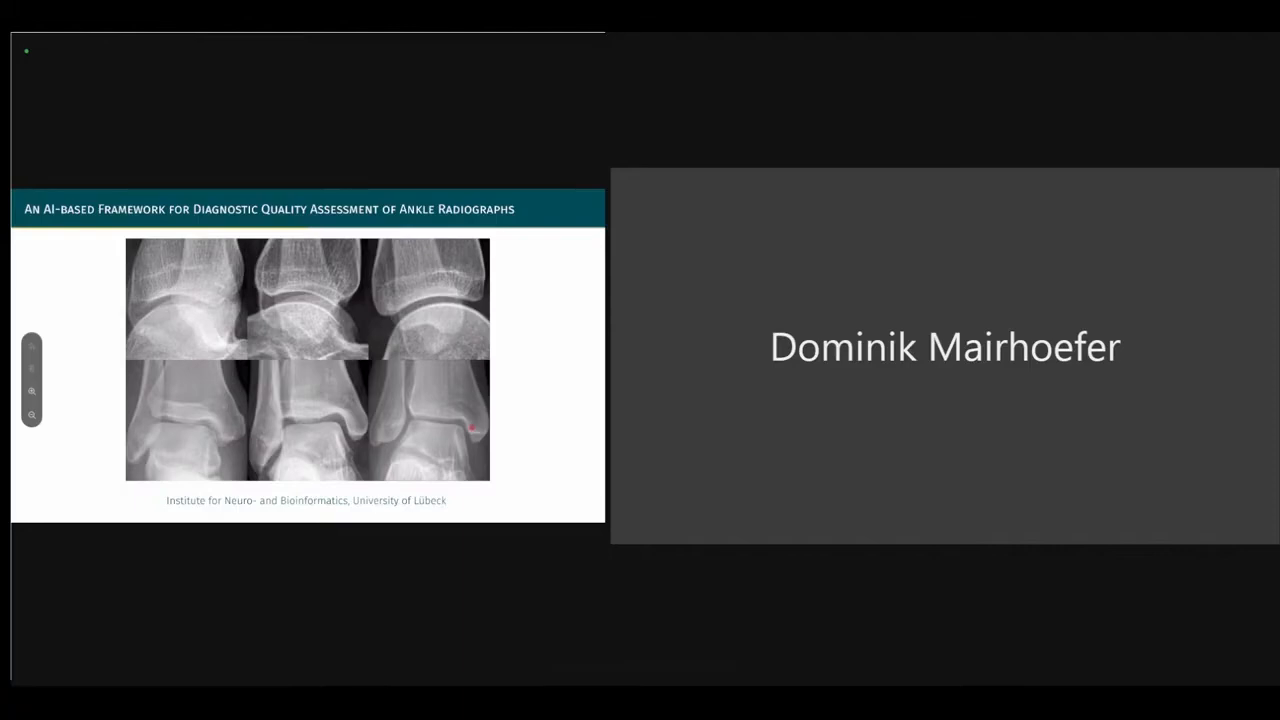